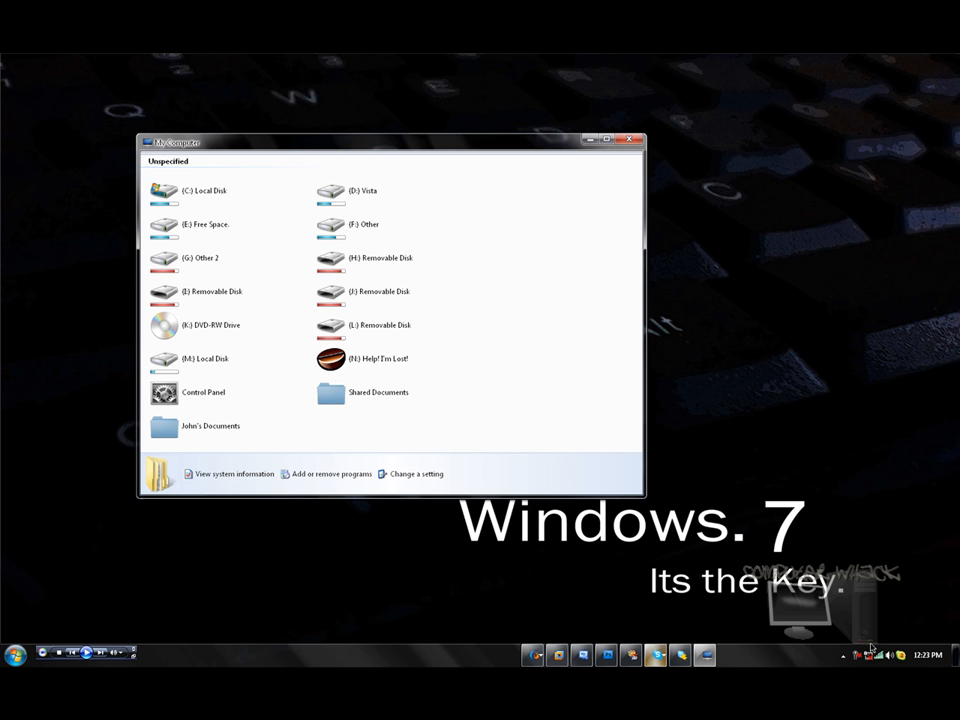
pyautogui.moveTo(478, 426)
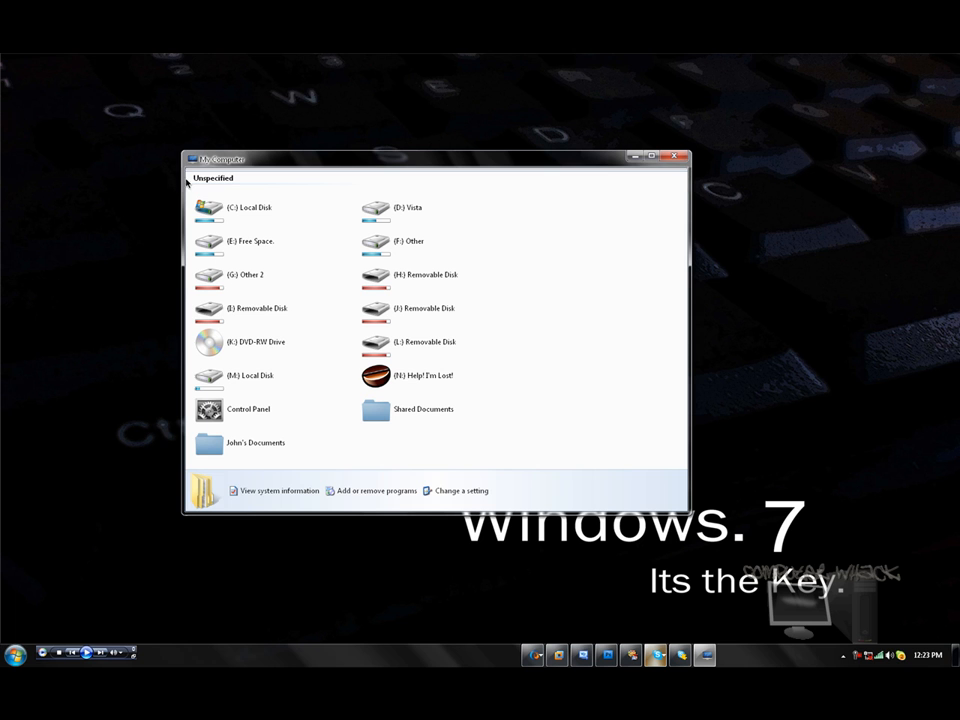
pyautogui.moveTo(245, 188)
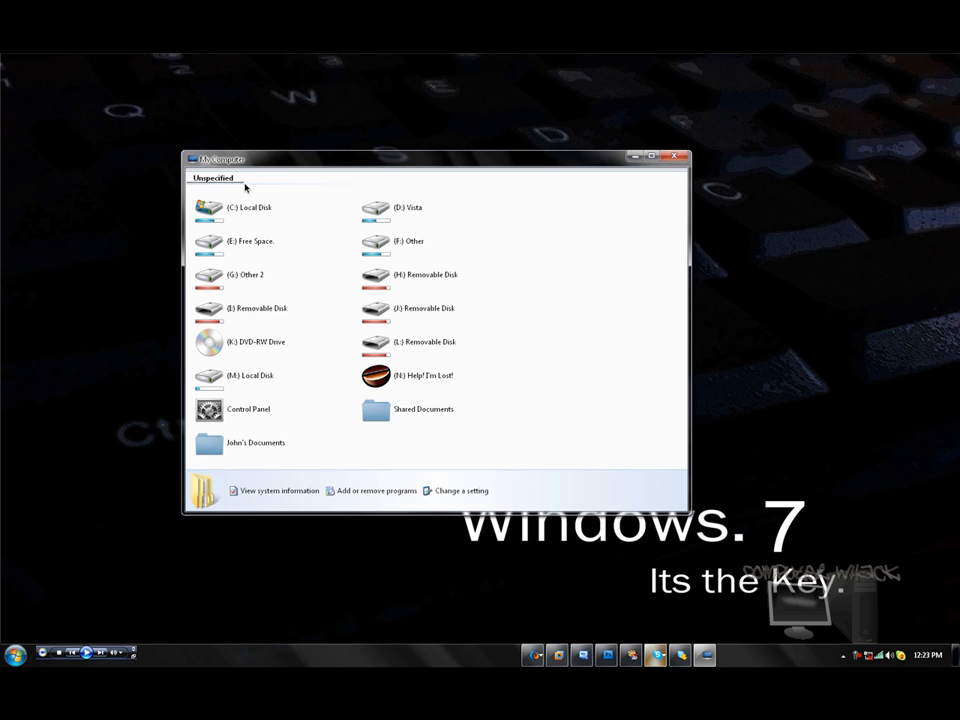
pyautogui.moveTo(699, 168)
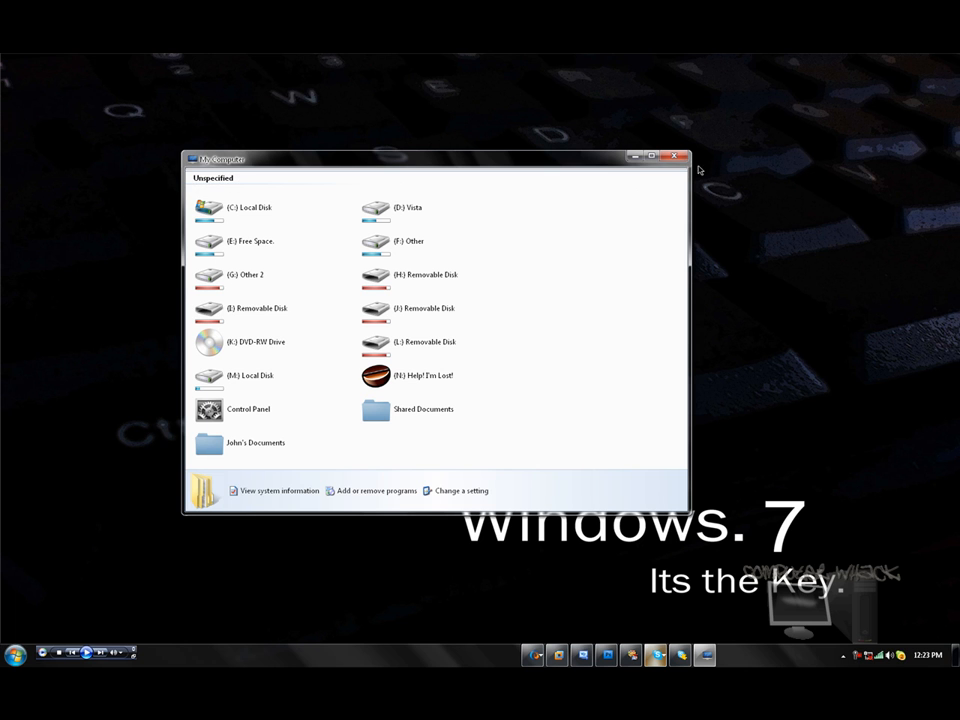
pyautogui.moveTo(629, 221)
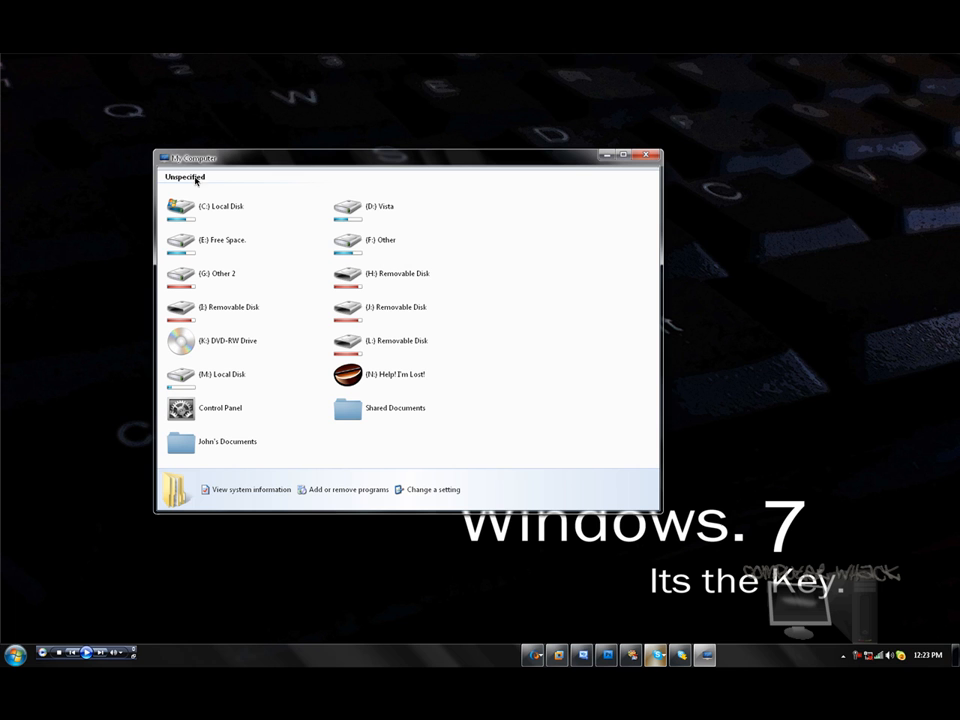
pyautogui.moveTo(199, 191)
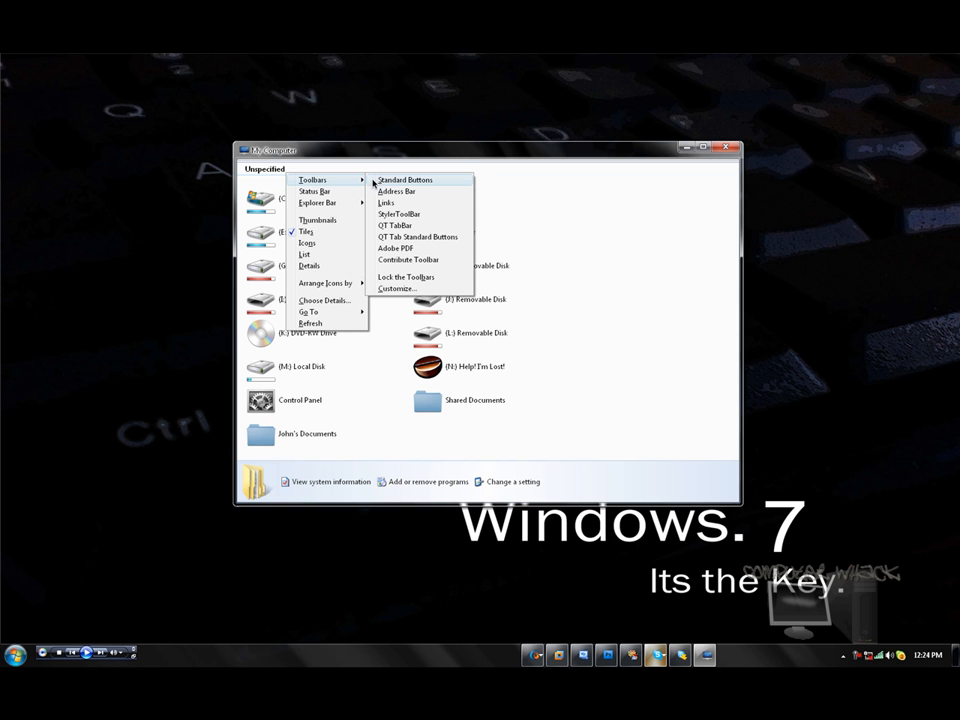
pyautogui.moveTo(388, 203)
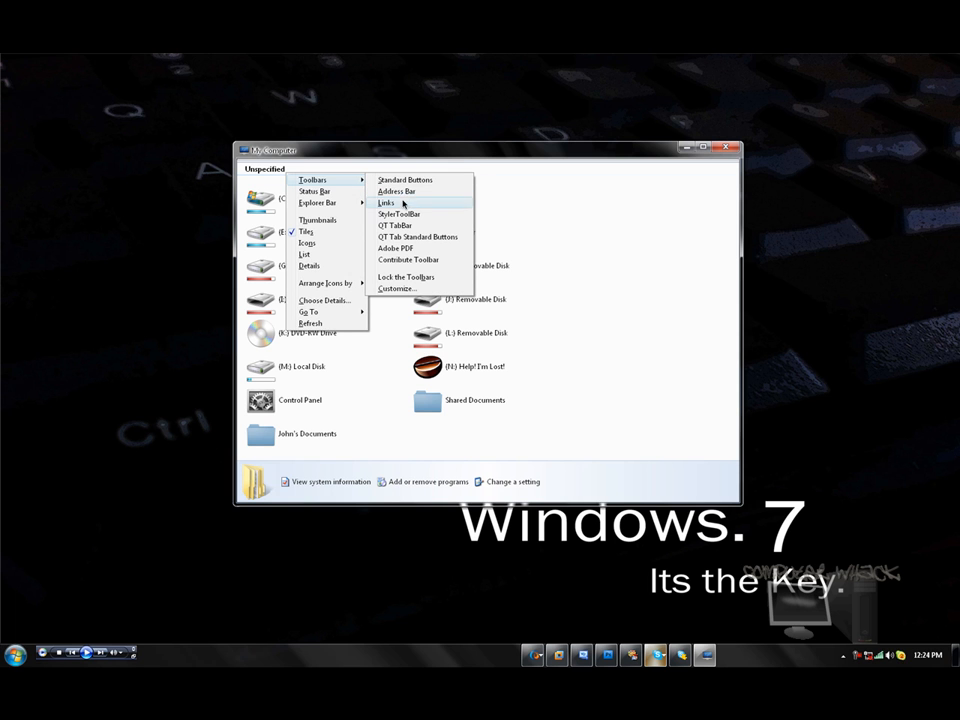
pyautogui.moveTo(397, 191)
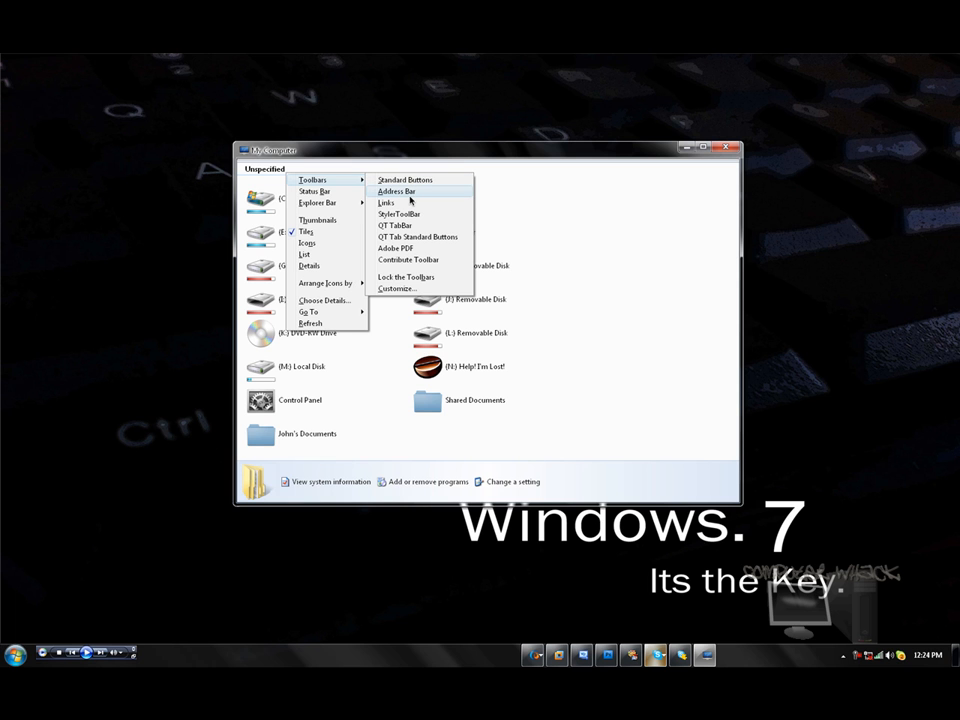
# Turn on the Address Bar toolbar in the My Computer window
pyautogui.click(396, 191)
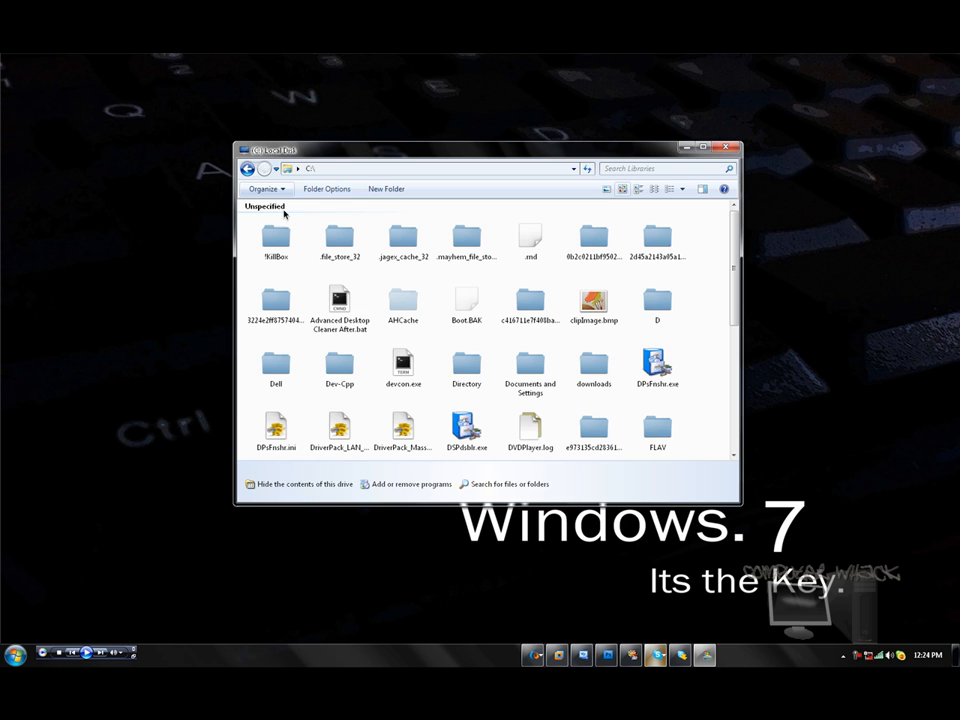
# Go back to My Computer and check the address bar and toolbar remain visible
pyautogui.click(247, 168)
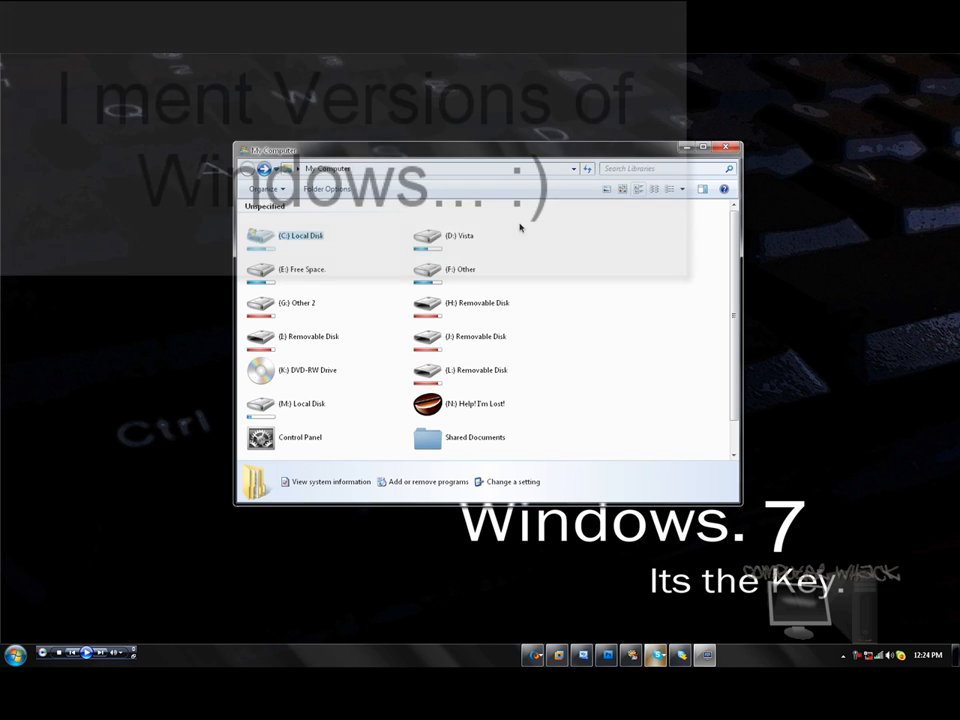
pyautogui.scroll(-3)
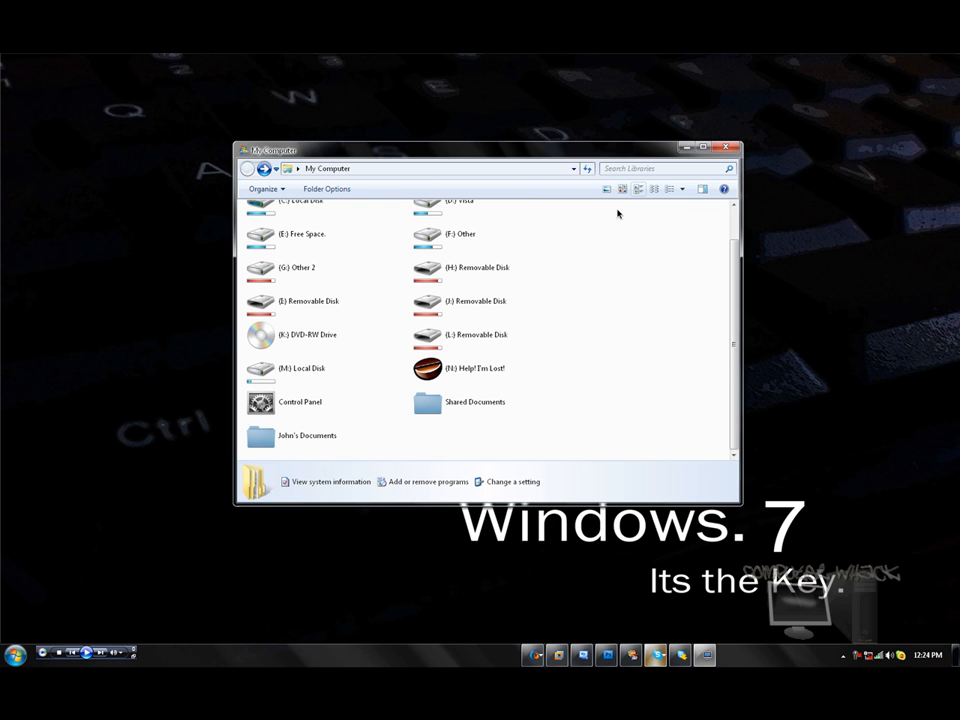
pyautogui.moveTo(572, 301)
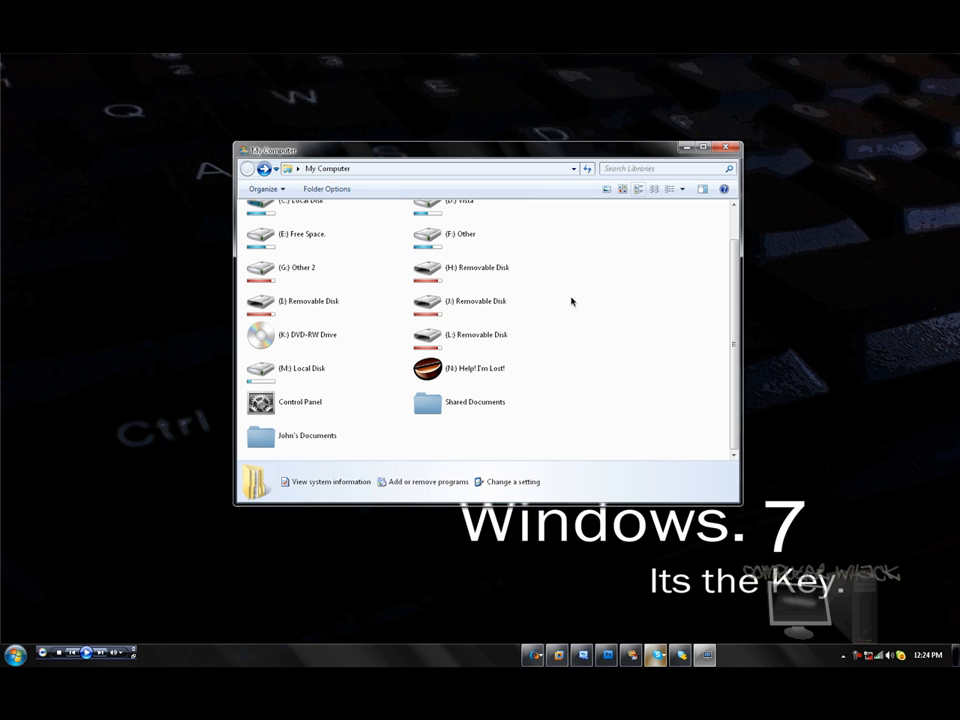